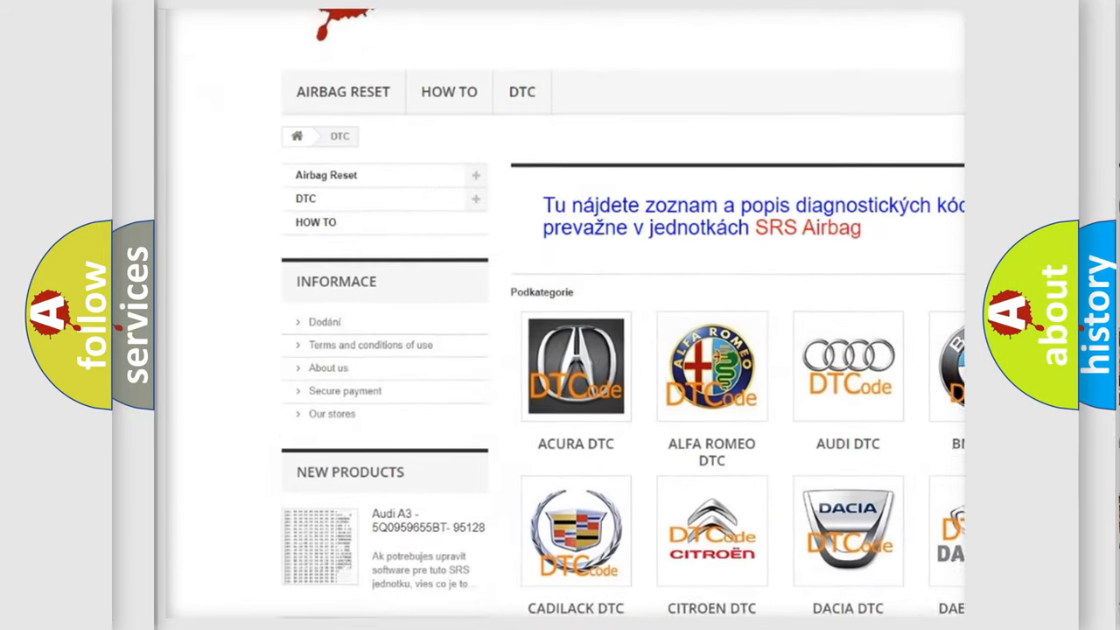
pyautogui.scroll(-3)
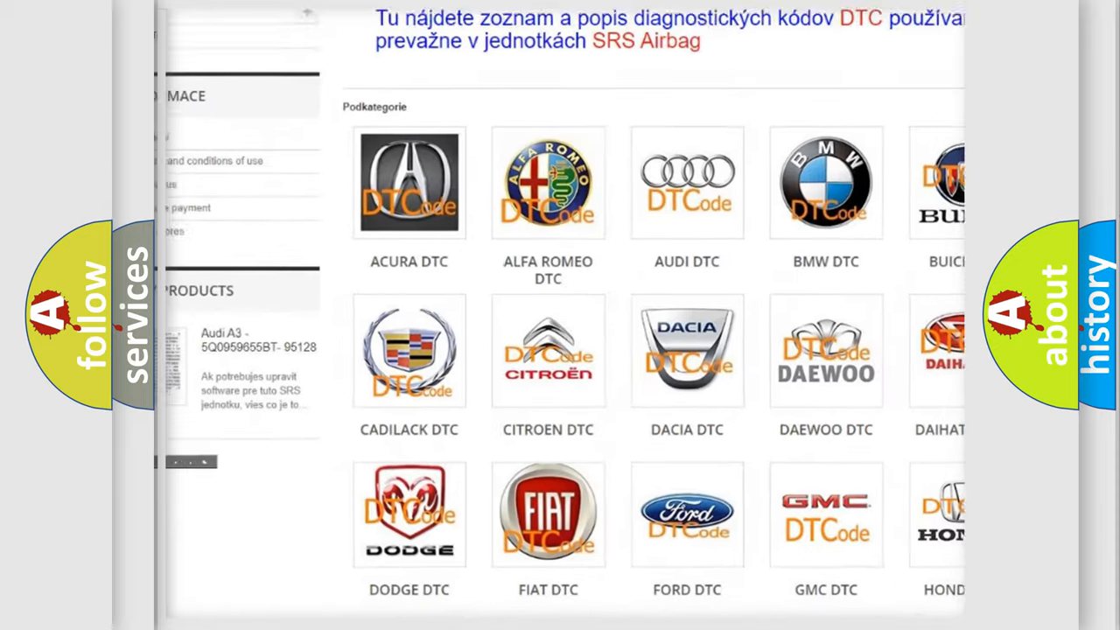
pyautogui.scroll(-3)
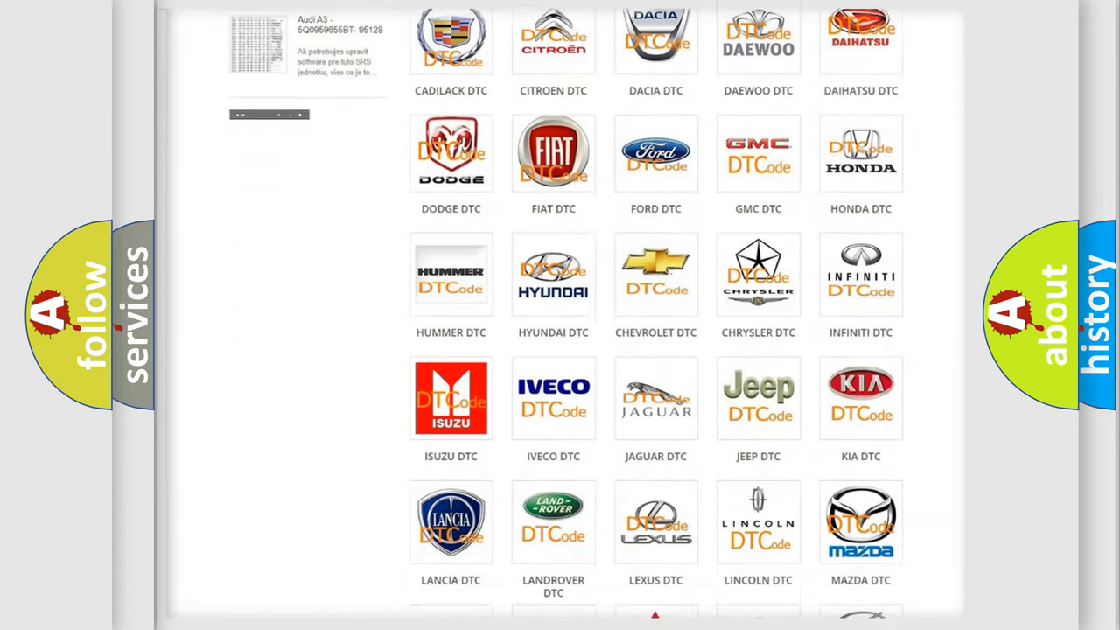
pyautogui.scroll(-3)
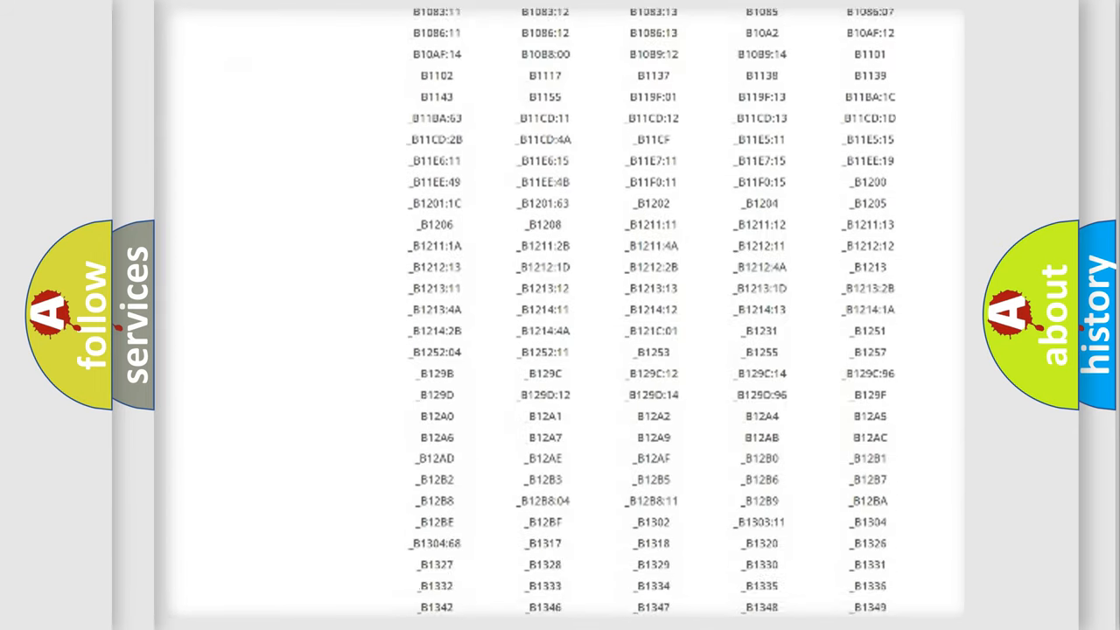
pyautogui.scroll(-3)
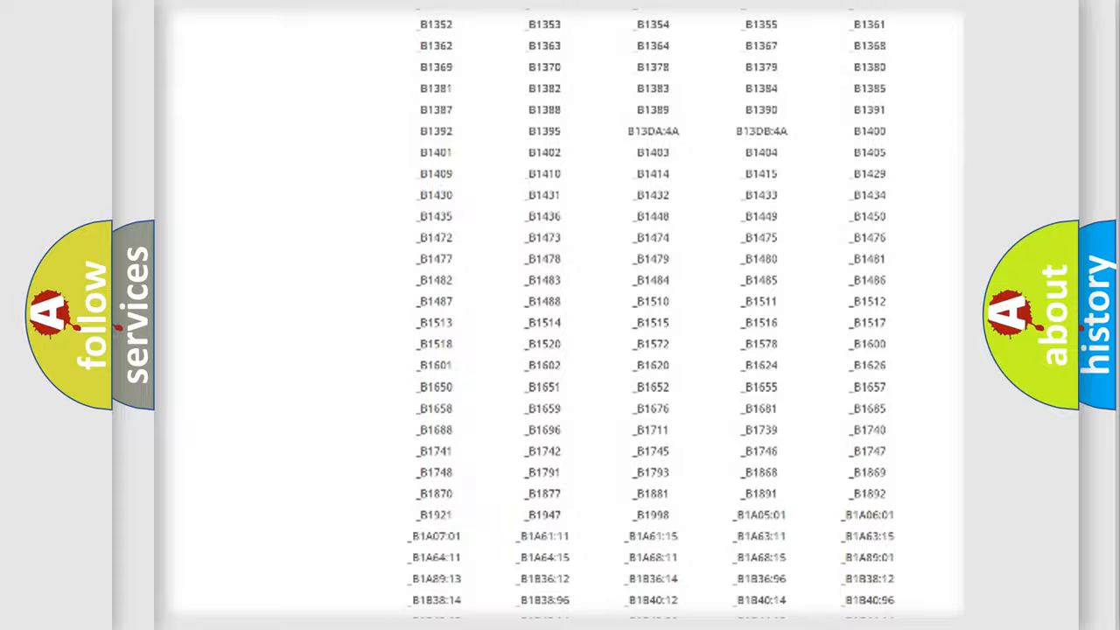